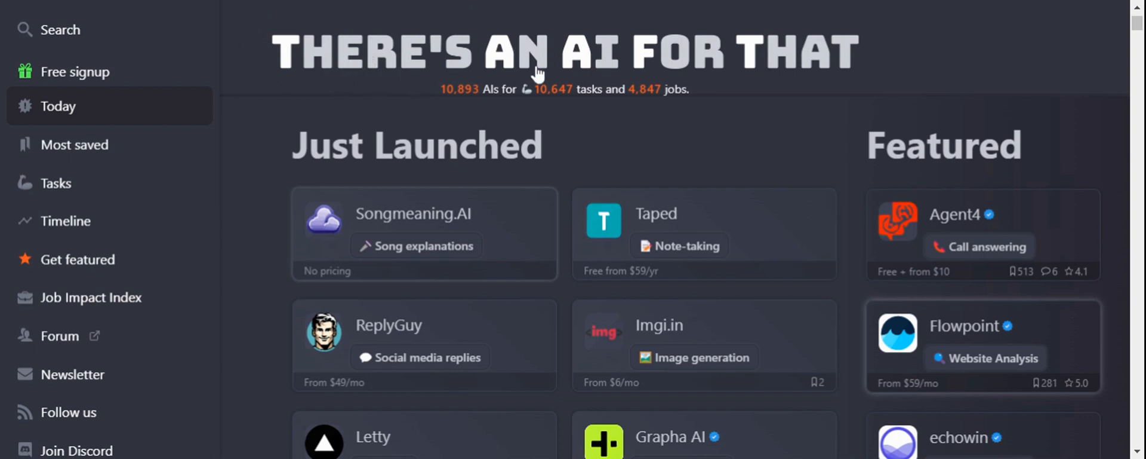
mouse_move(892, 79)
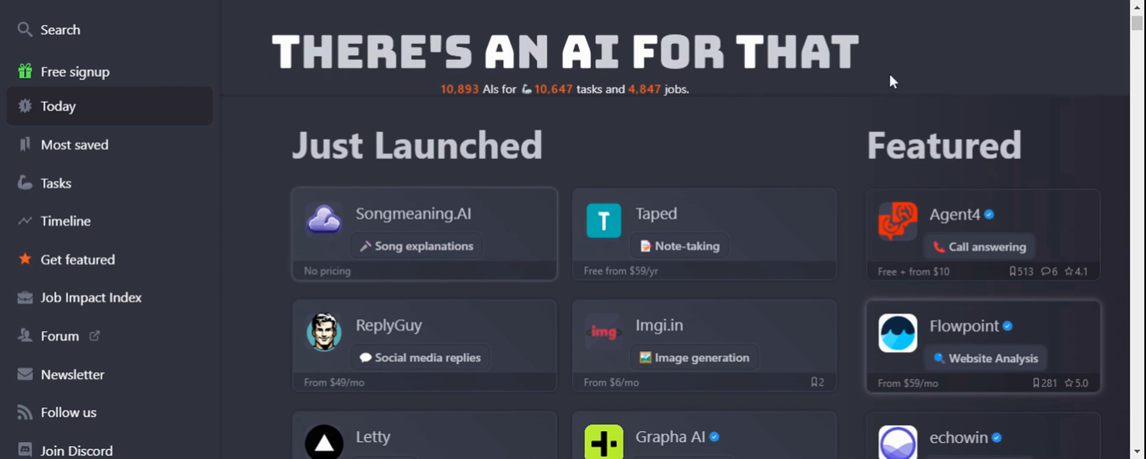
mouse_move(462, 126)
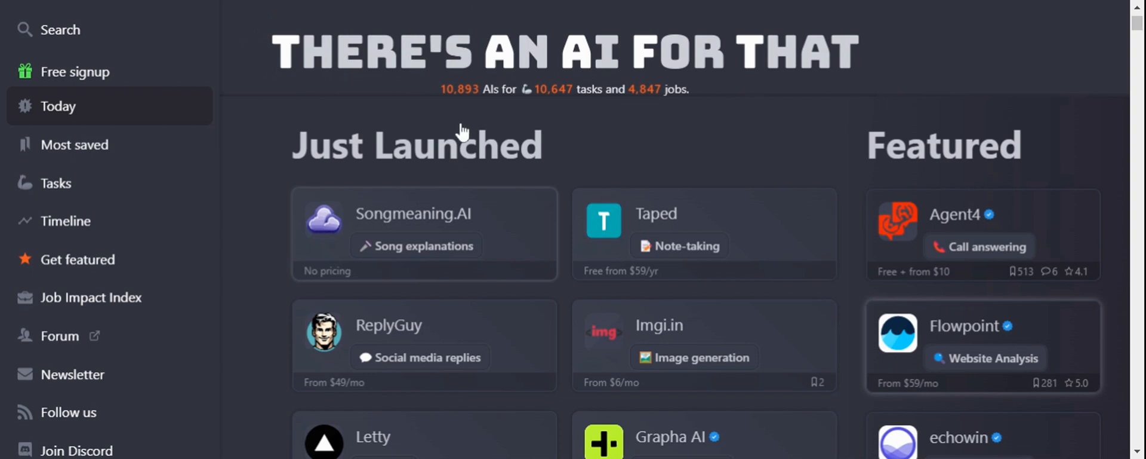
mouse_move(466, 111)
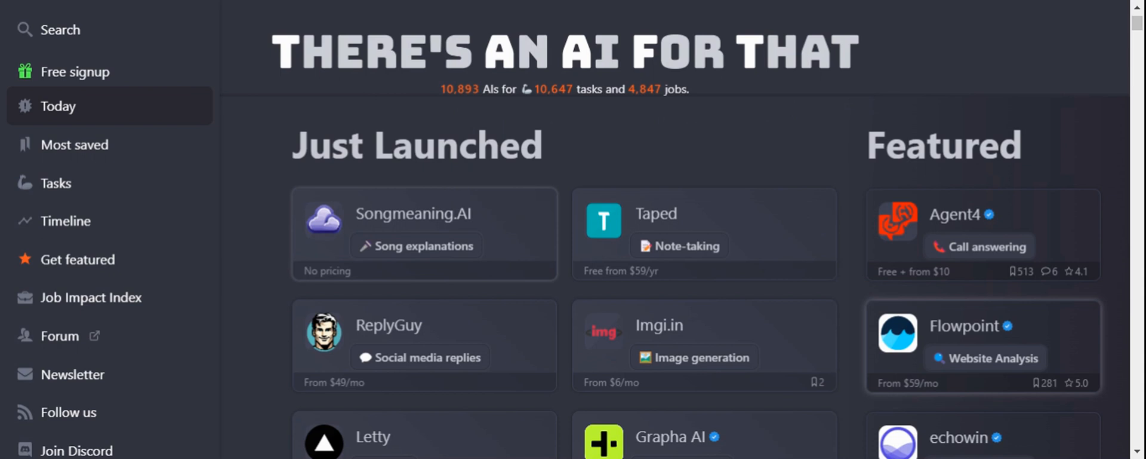
mouse_move(484, 127)
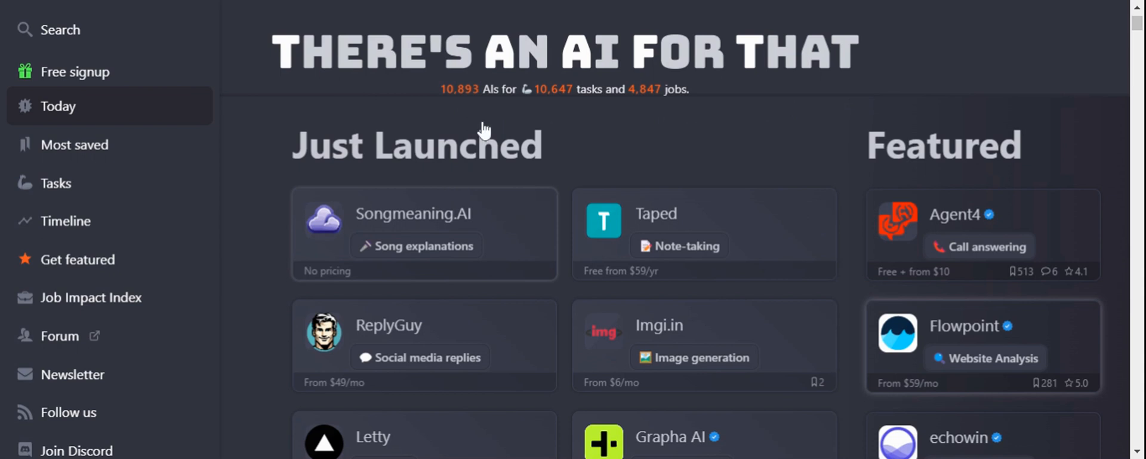
Browse the home page, then switch to the Most Saved ranking (Godmode, LearningStudioAI, UiMagic).
scroll("down", 3)
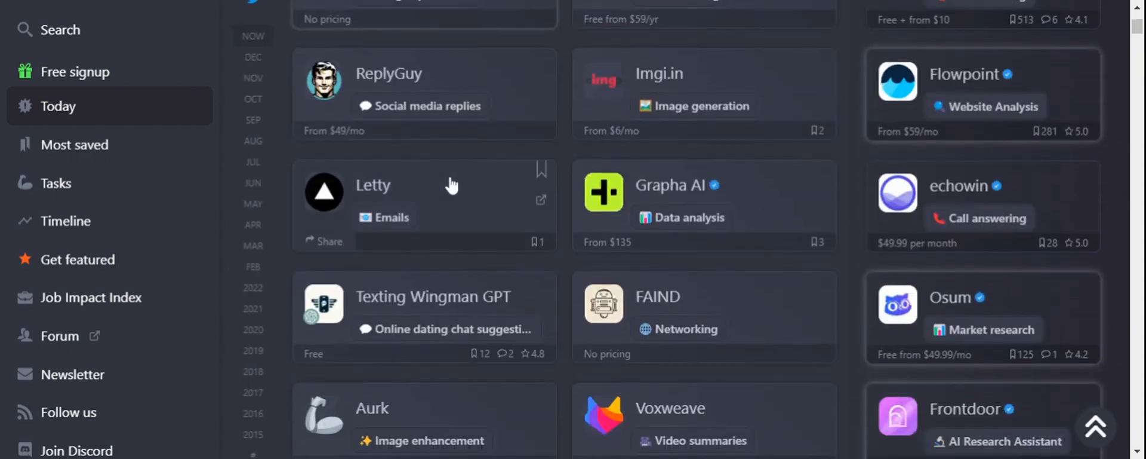
scroll("up", 3)
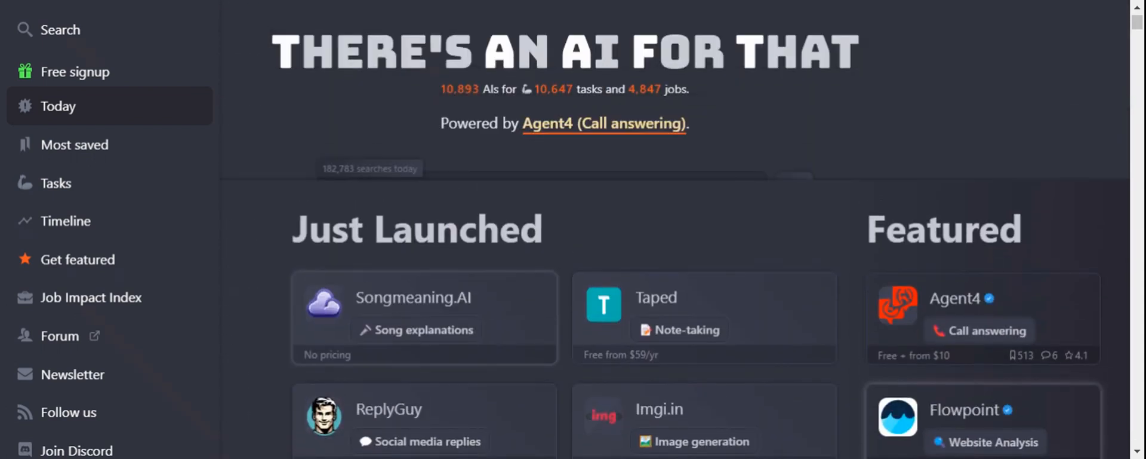
mouse_move(454, 358)
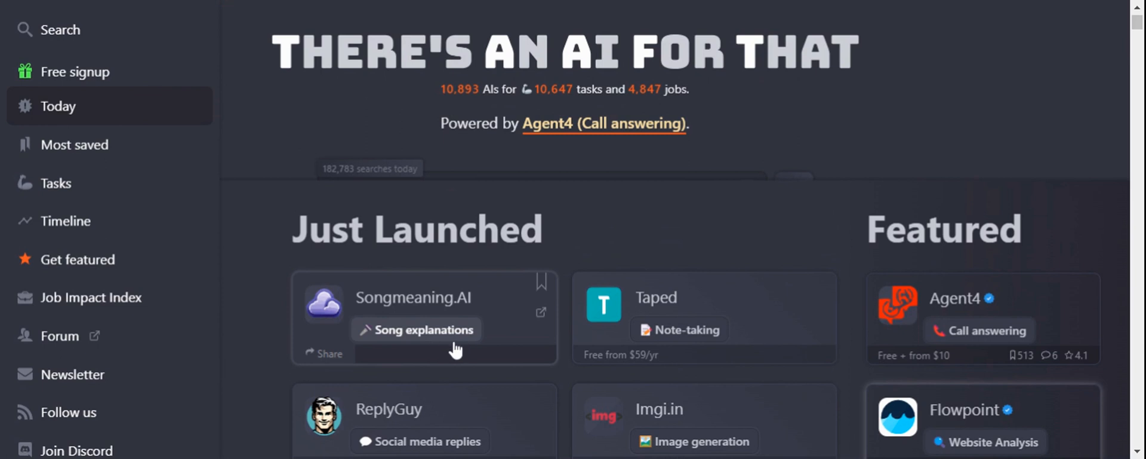
scroll("down", 3)
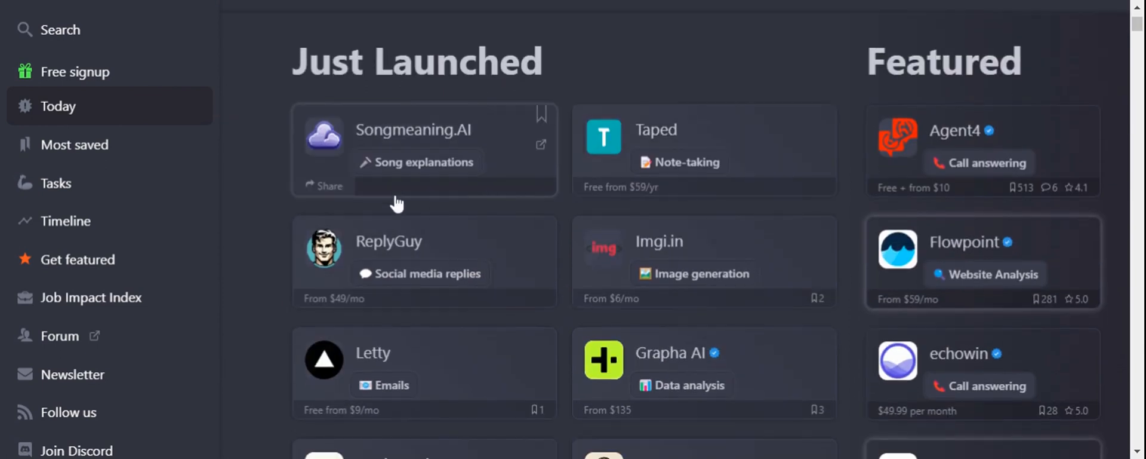
mouse_move(410, 301)
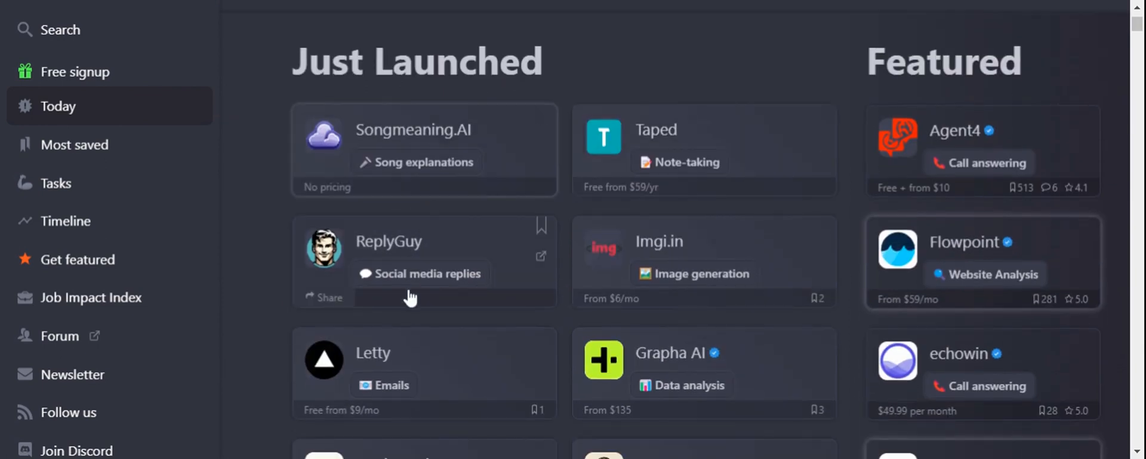
mouse_move(450, 173)
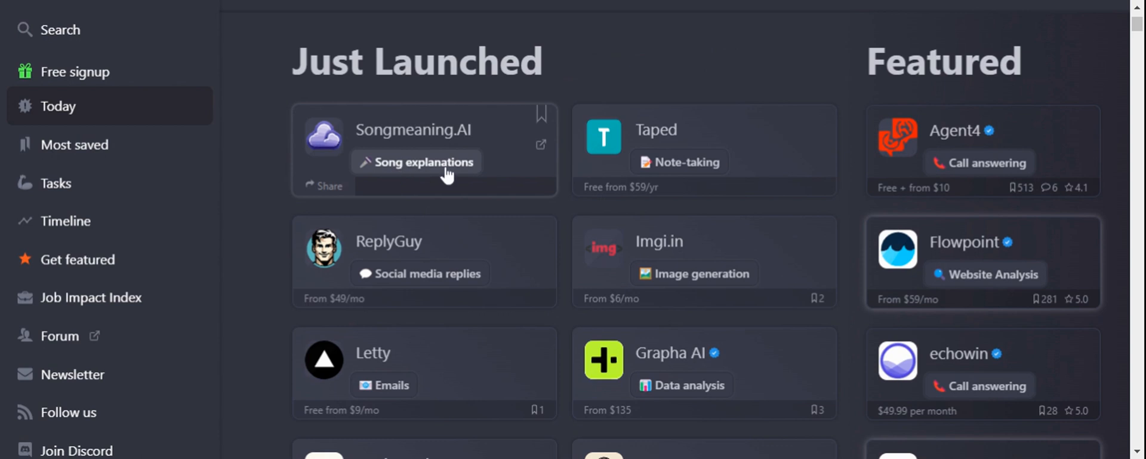
scroll("down", 3)
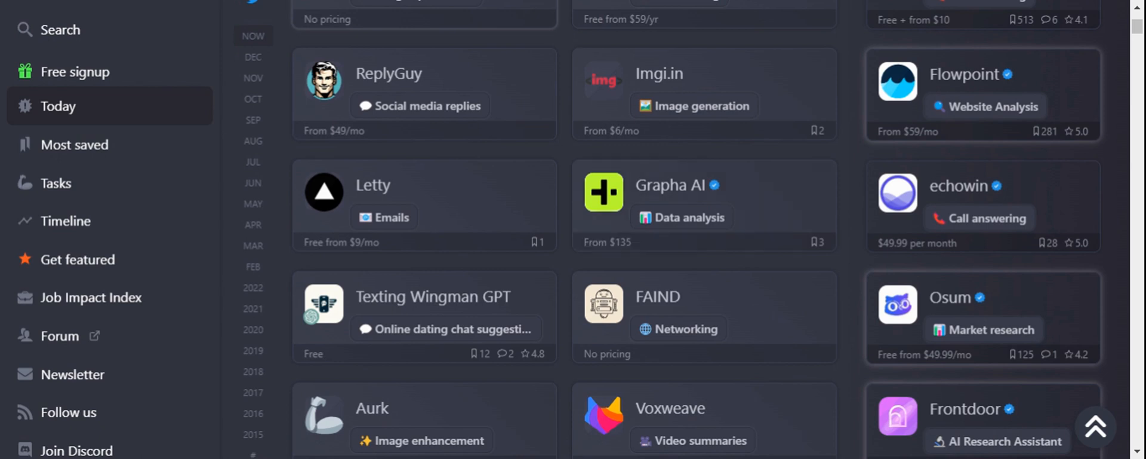
mouse_move(347, 219)
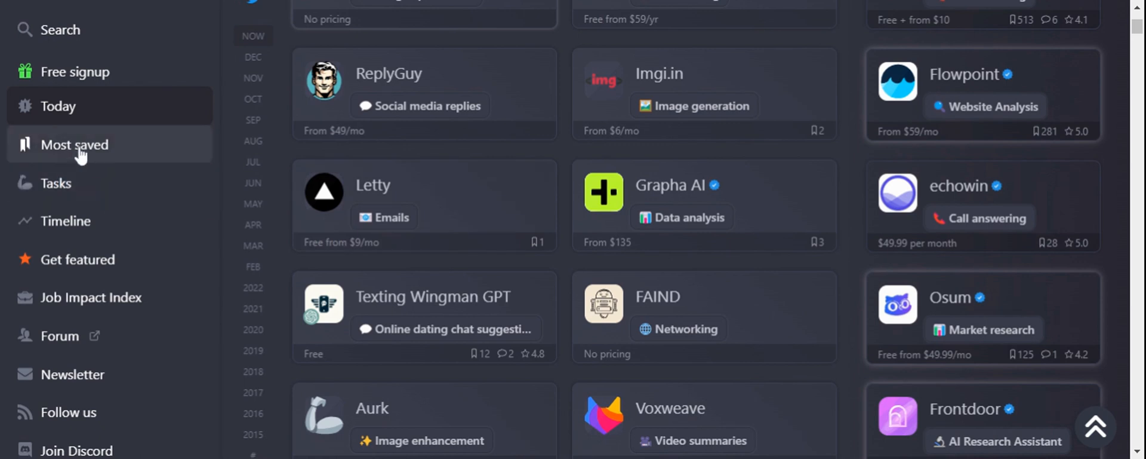
left_click(74, 145)
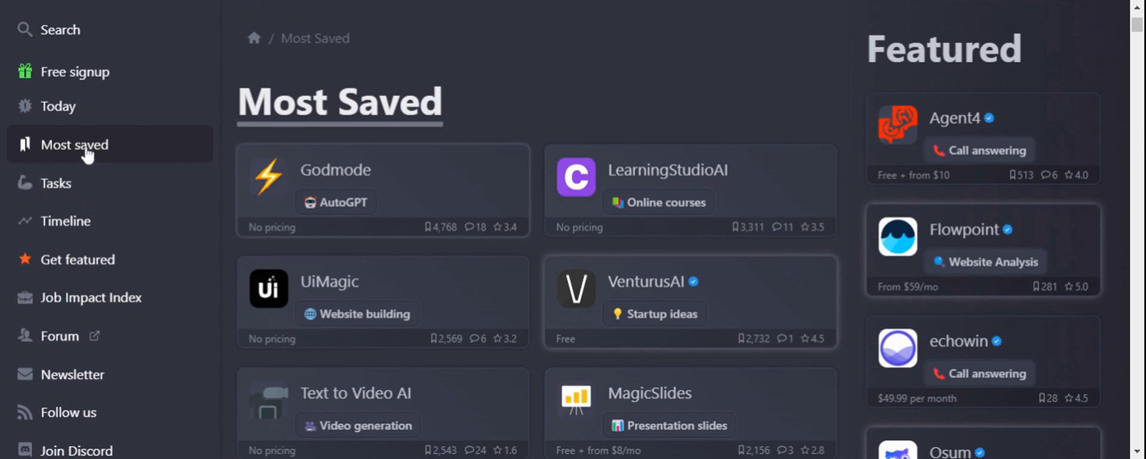
mouse_move(60, 185)
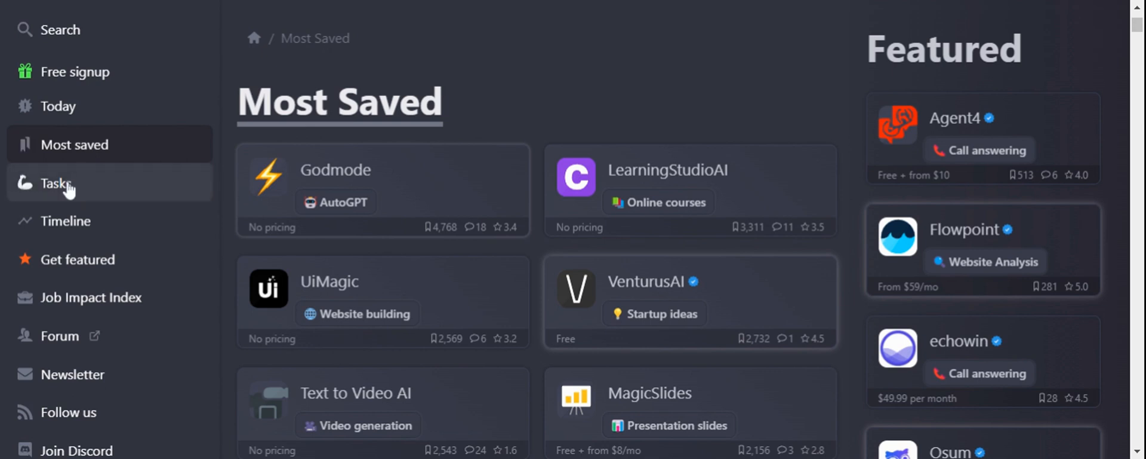
Show the Tasks ranking (Image generation, Content generation, Chatting) and browse its list.
left_click(54, 182)
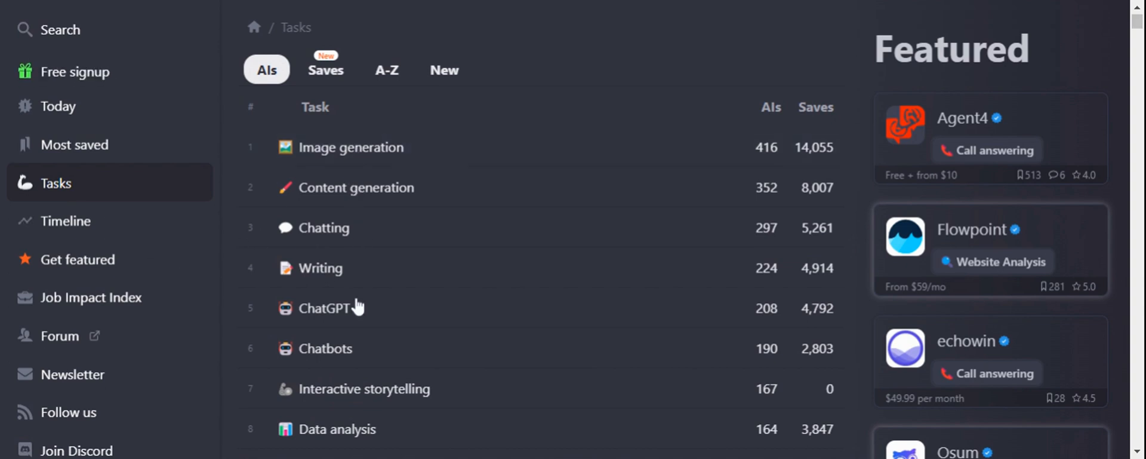
mouse_move(355, 193)
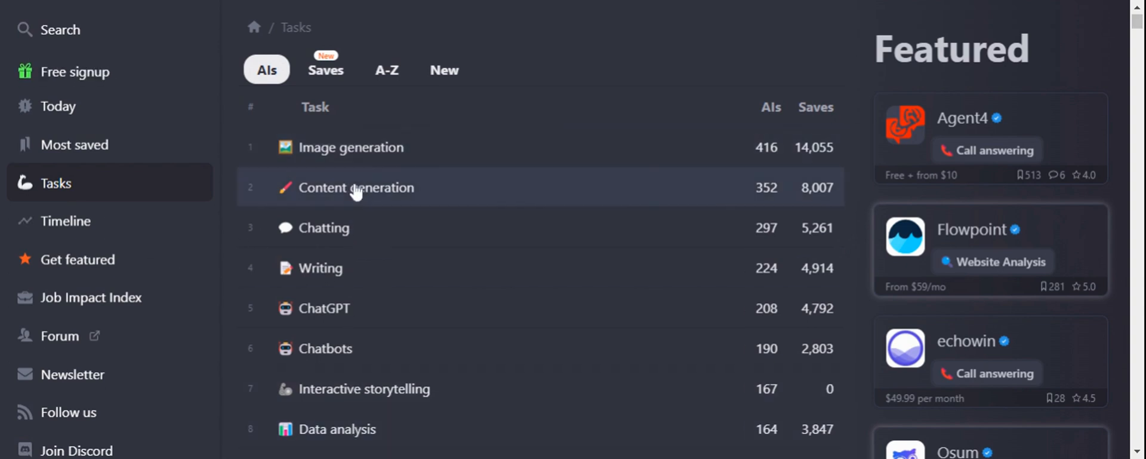
mouse_move(836, 167)
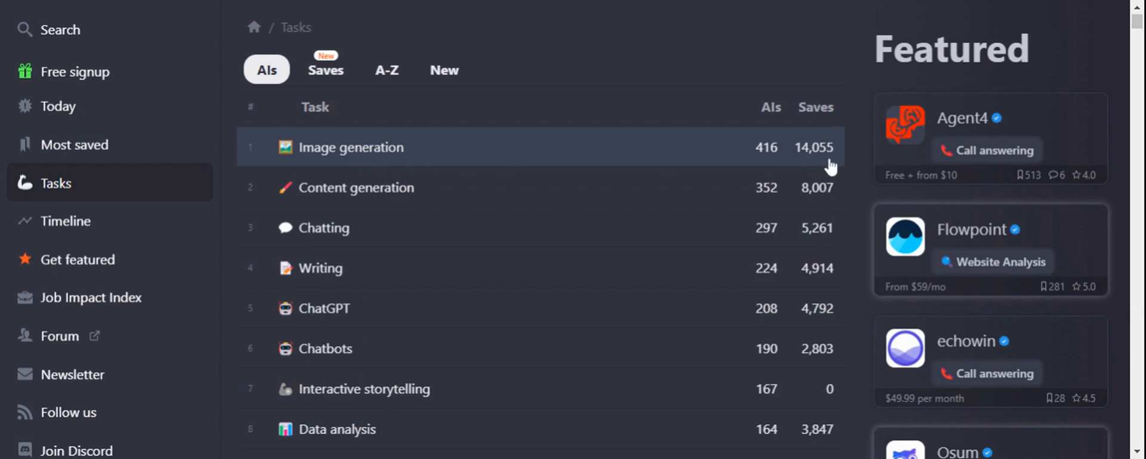
mouse_move(768, 156)
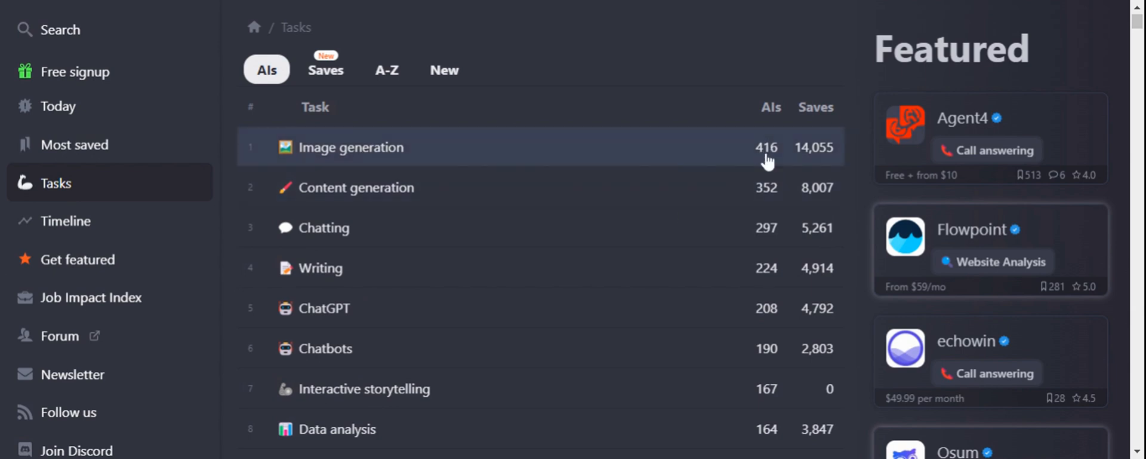
mouse_move(324, 154)
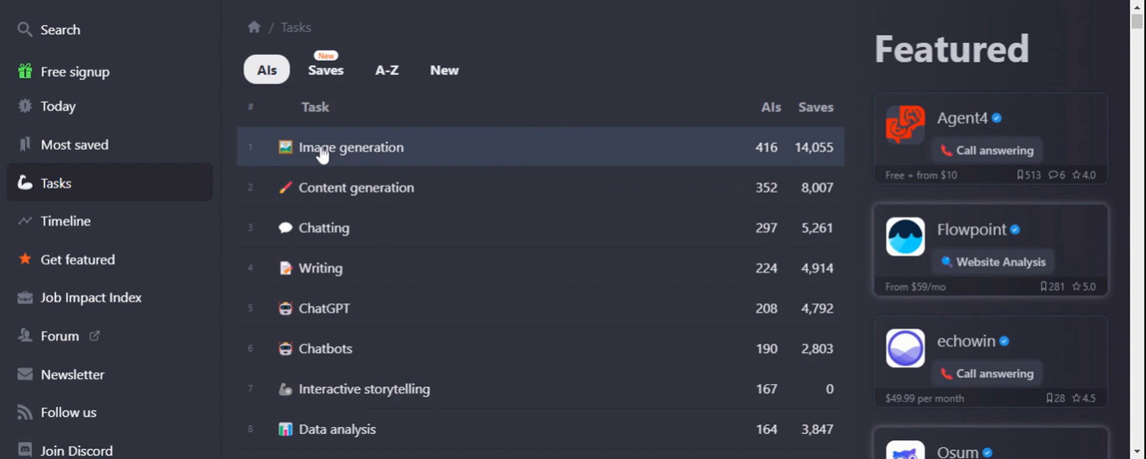
mouse_move(392, 157)
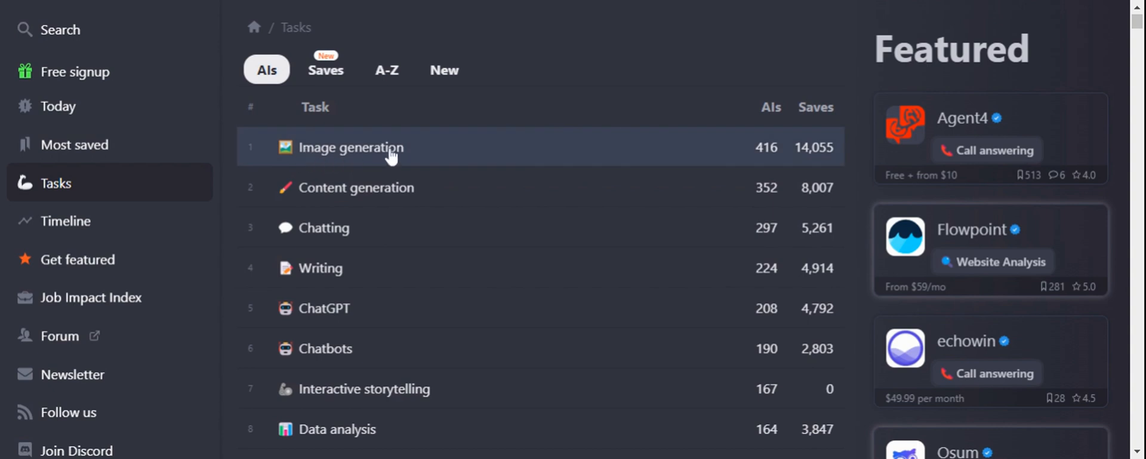
mouse_move(773, 177)
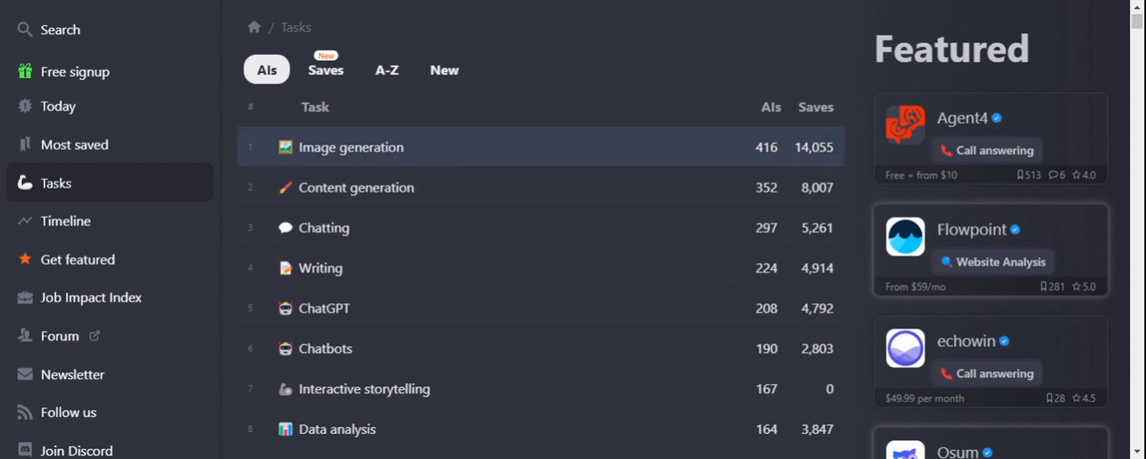
mouse_move(356, 276)
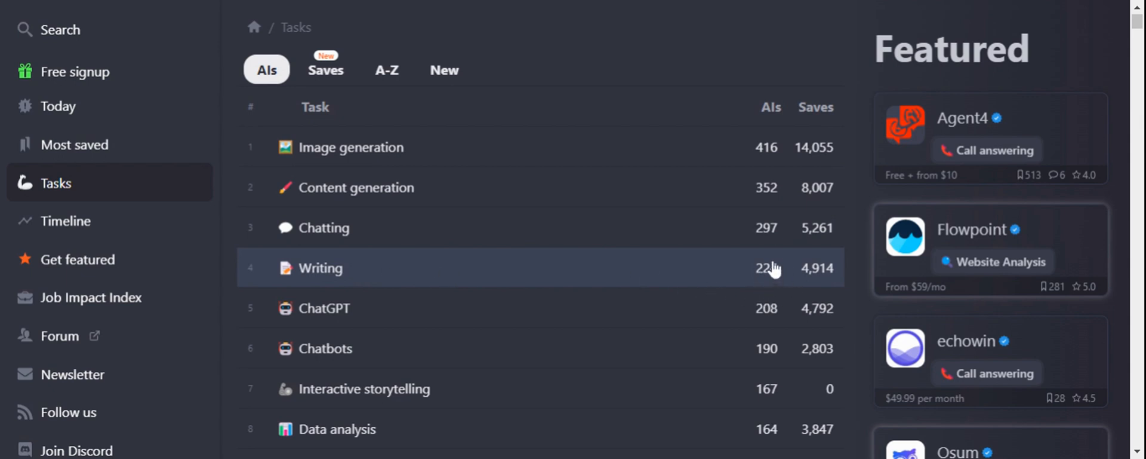
scroll("down", 3)
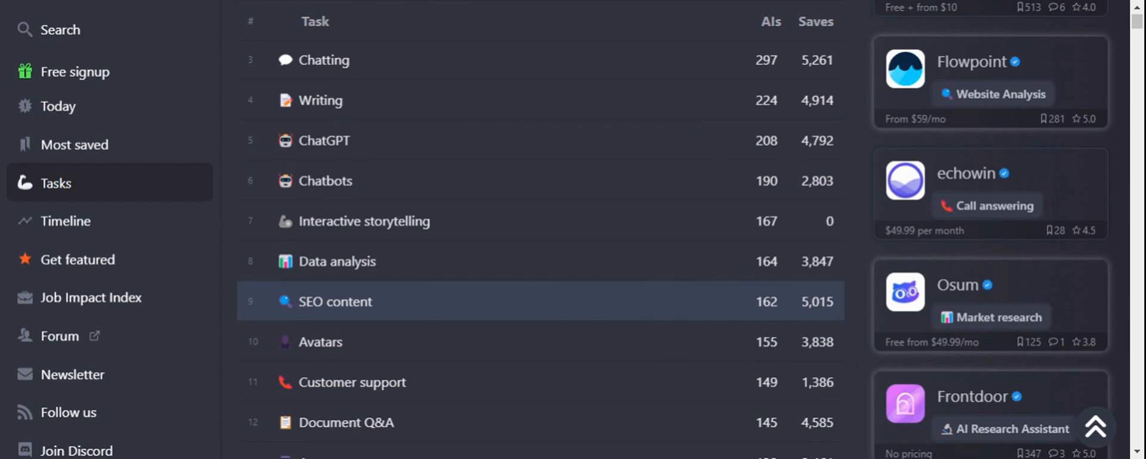
scroll("up", 3)
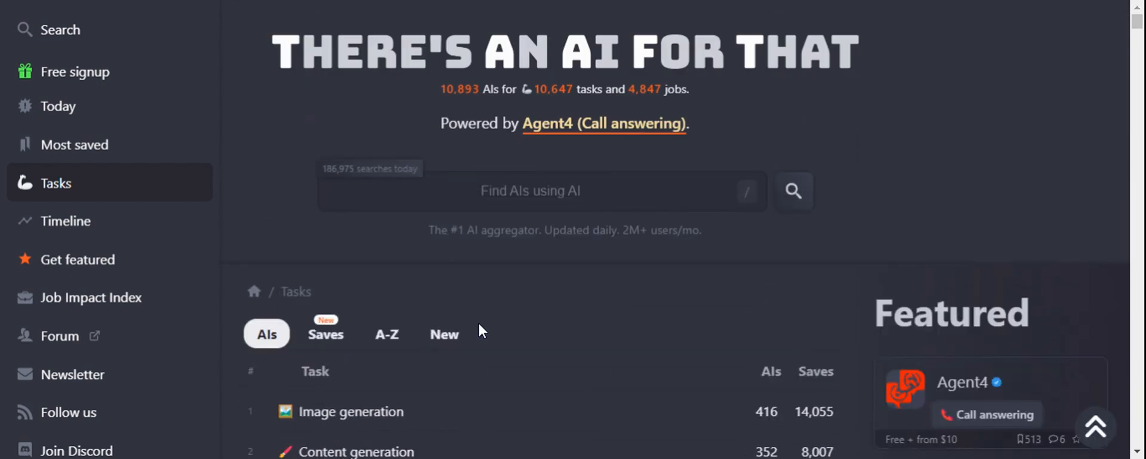
mouse_move(448, 102)
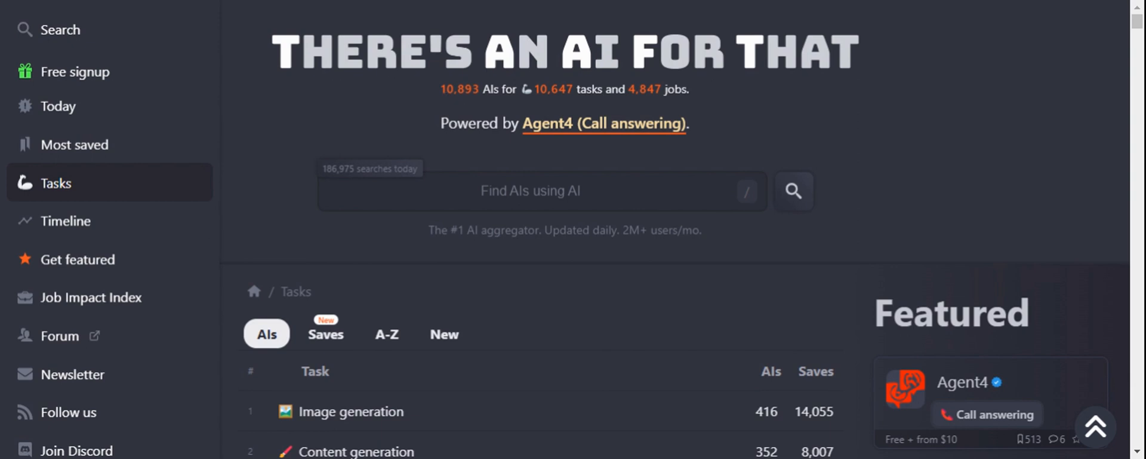
mouse_move(562, 105)
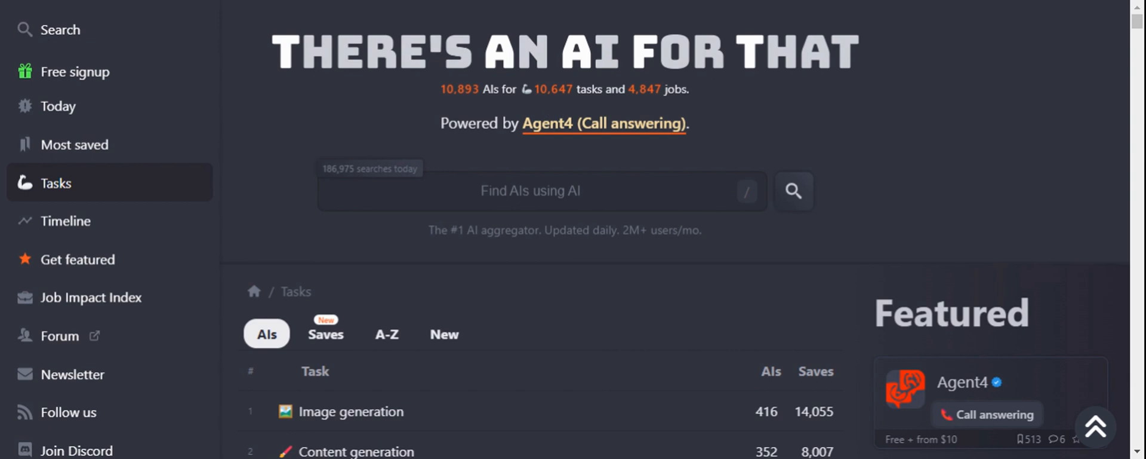
mouse_move(649, 108)
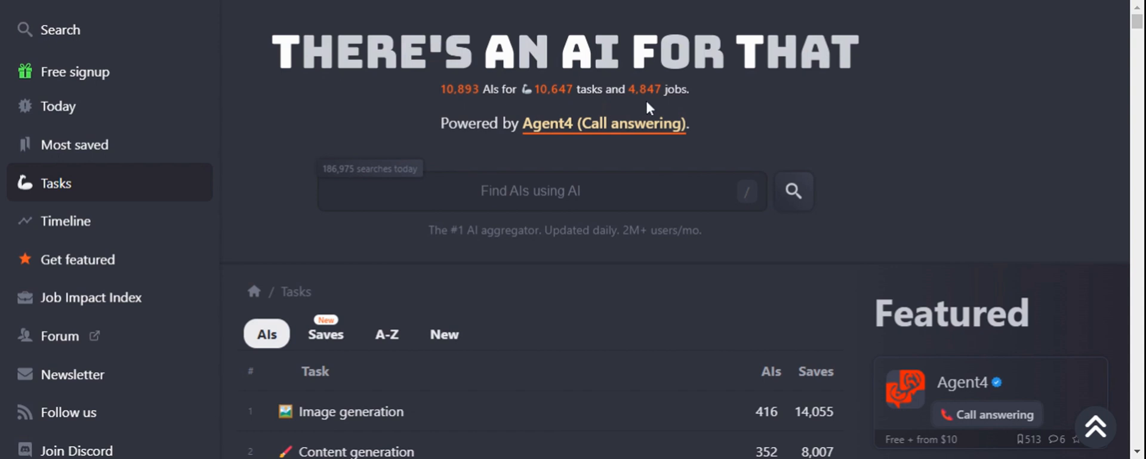
mouse_move(643, 99)
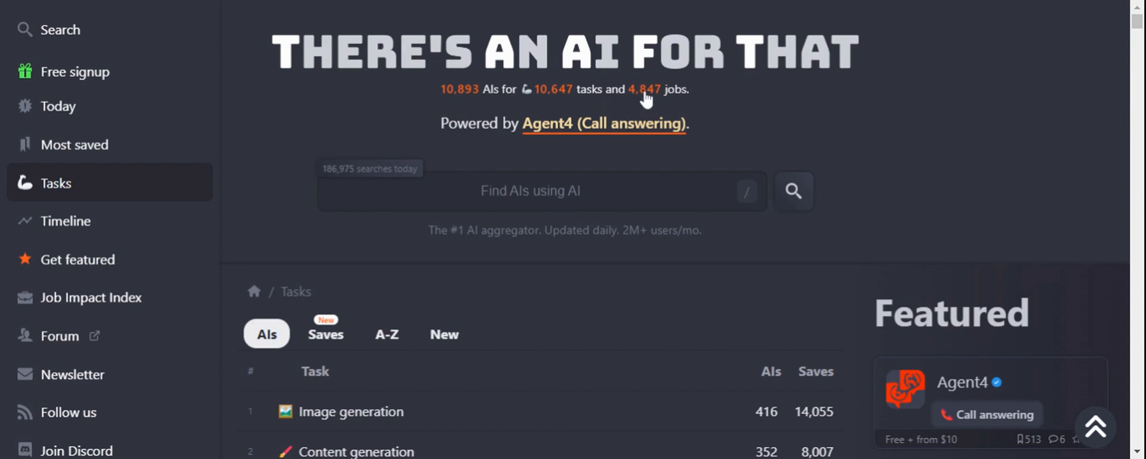
Show the Job Impact Index ranking jobs like Communications Manager by AI impact percentage.
left_click(89, 297)
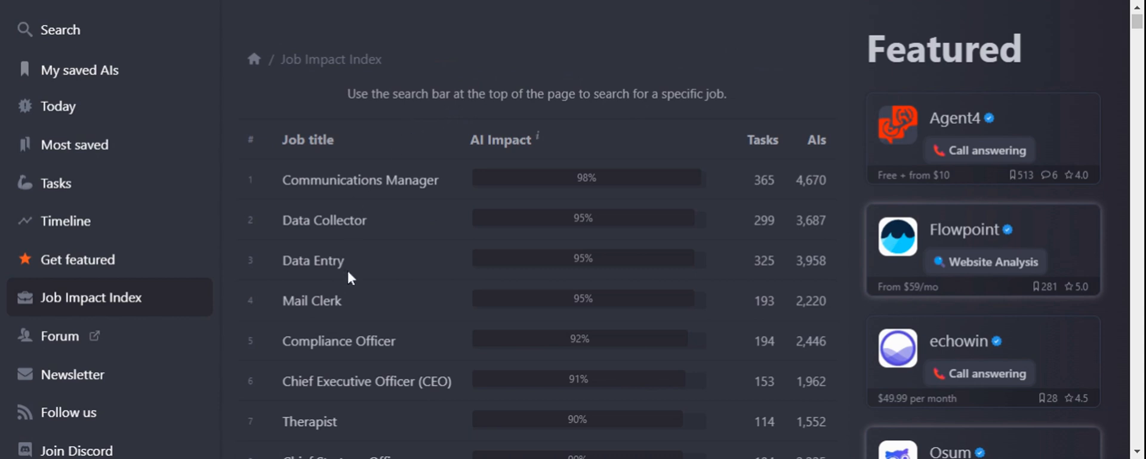
scroll("up", 3)
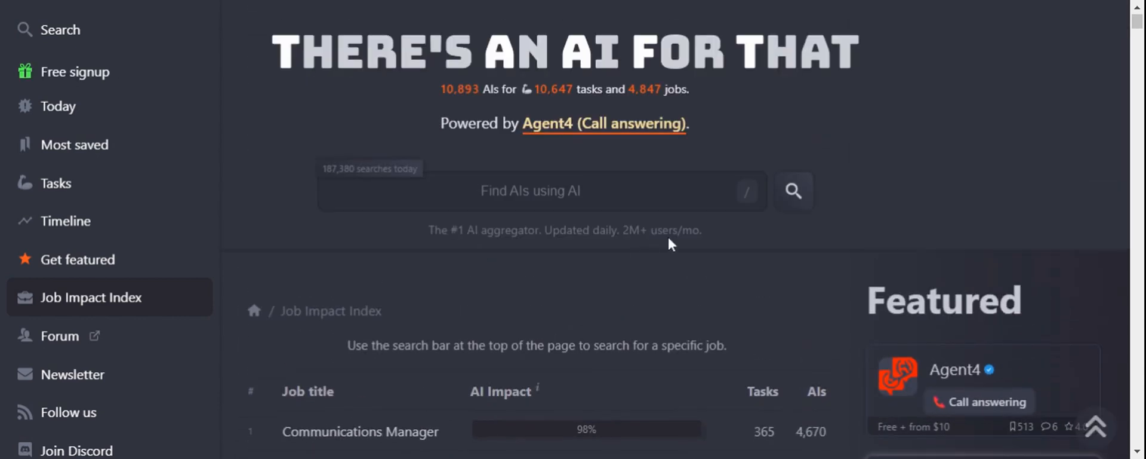
scroll("down", 3)
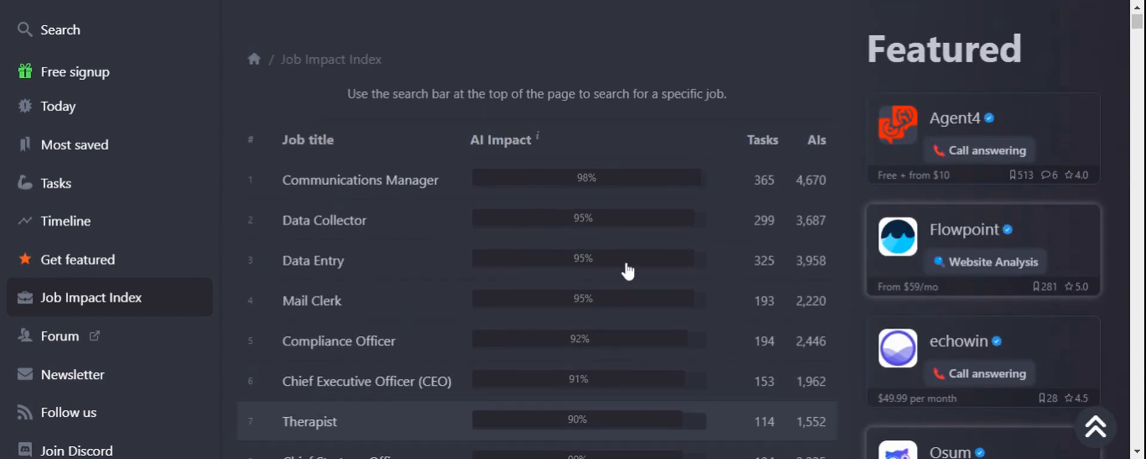
mouse_move(447, 265)
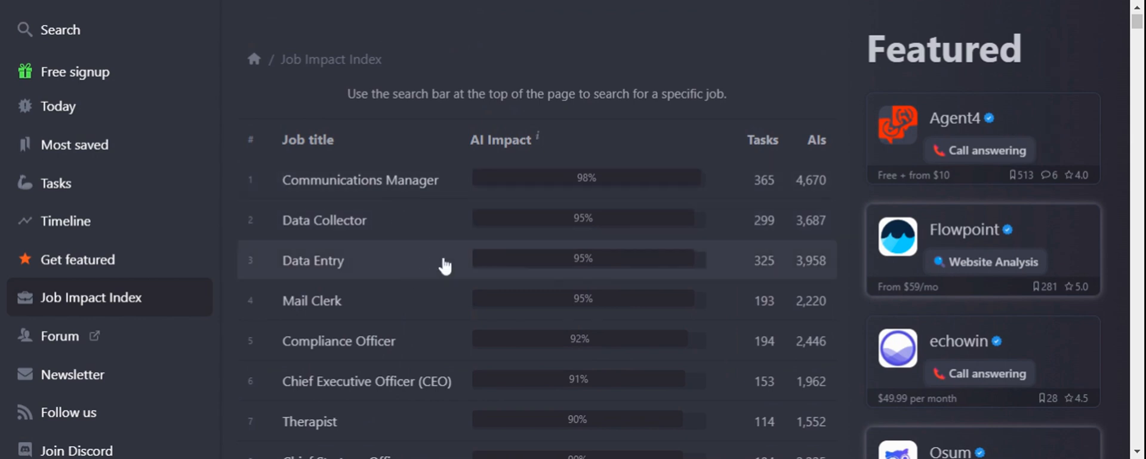
mouse_move(750, 205)
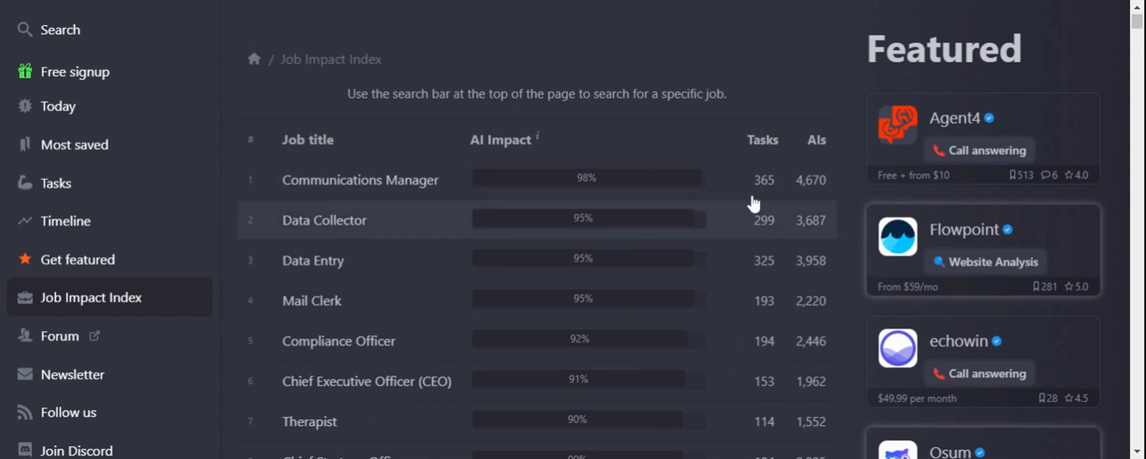
mouse_move(498, 239)
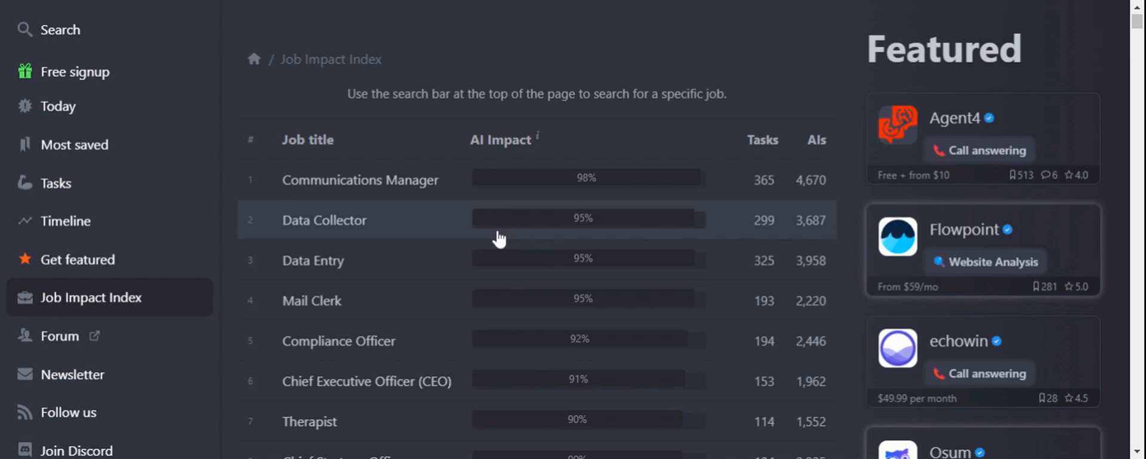
mouse_move(499, 238)
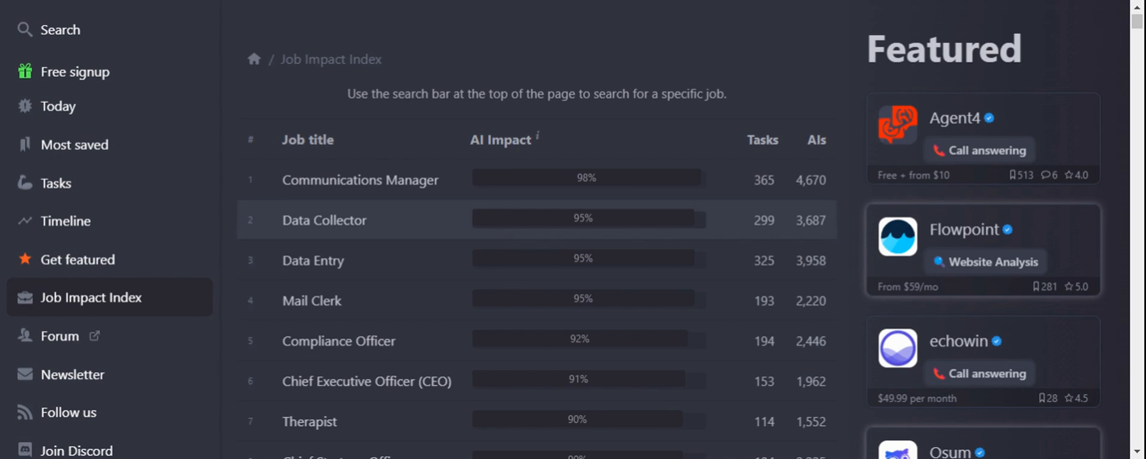
mouse_move(79, 190)
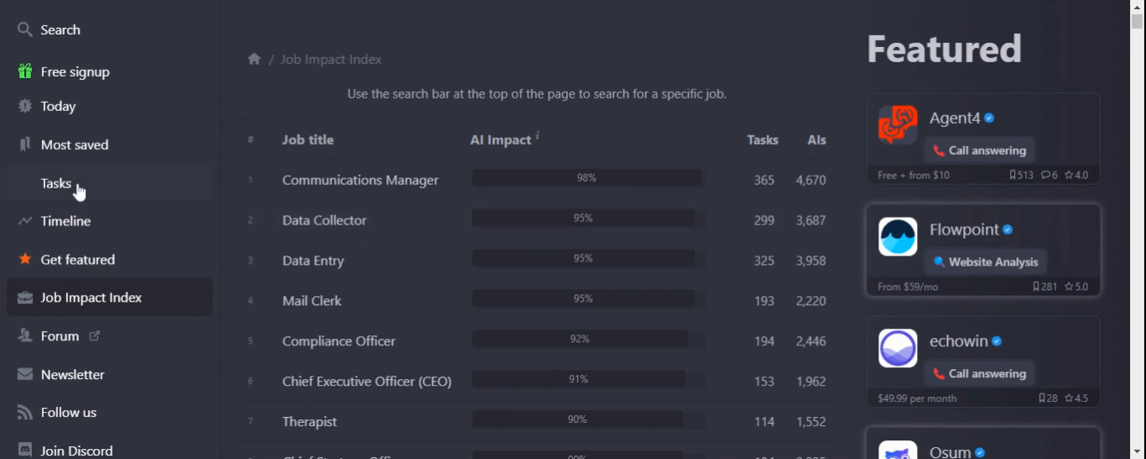
Show the Tasks timeline of new AI capabilities, with 54 added in December 2023.
left_click(54, 184)
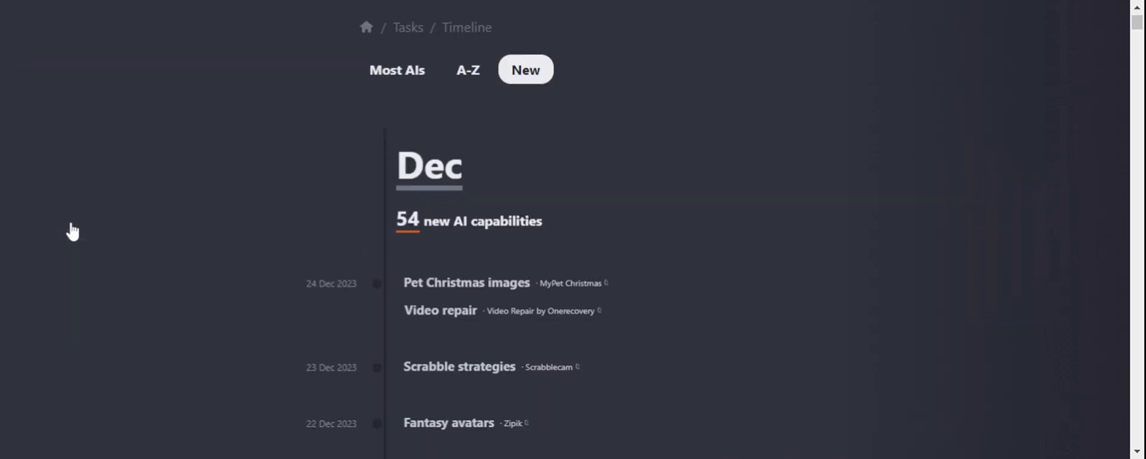
mouse_move(428, 256)
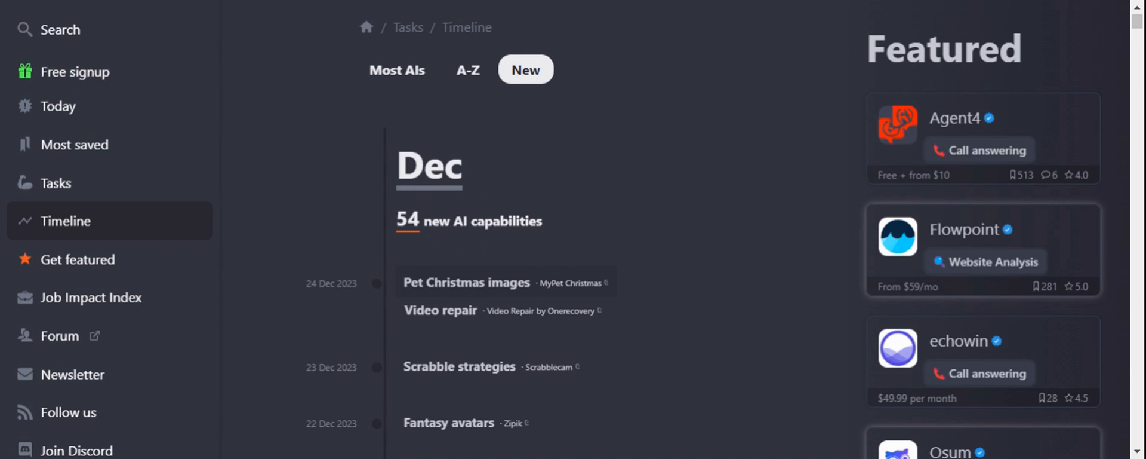
mouse_move(328, 301)
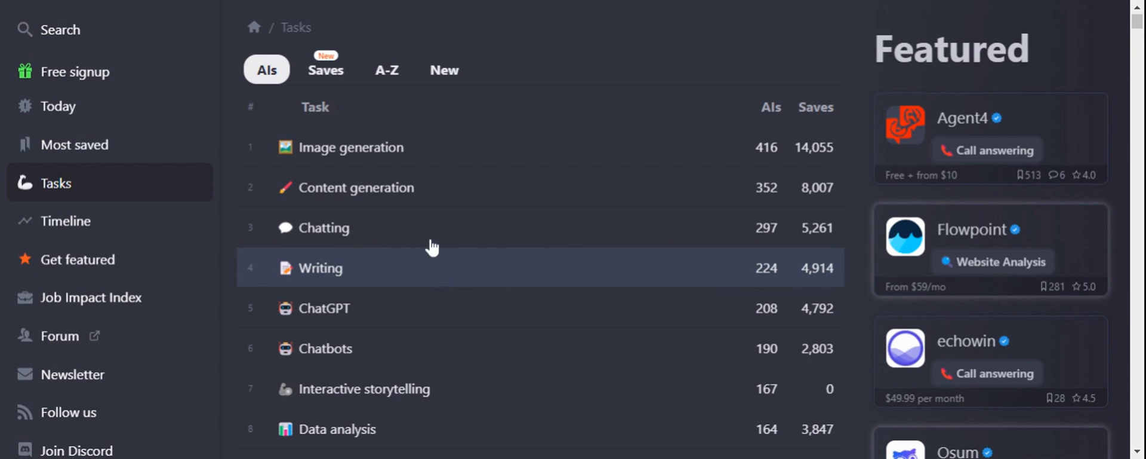
Scroll the Tasks ranking down to Email writing, Text to speech and Interior design.
scroll("down", 3)
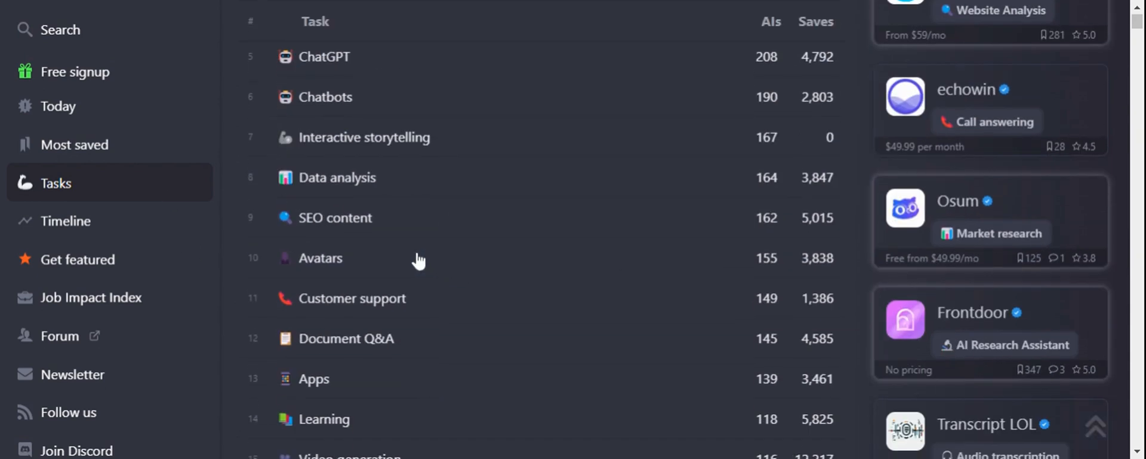
scroll("down", 3)
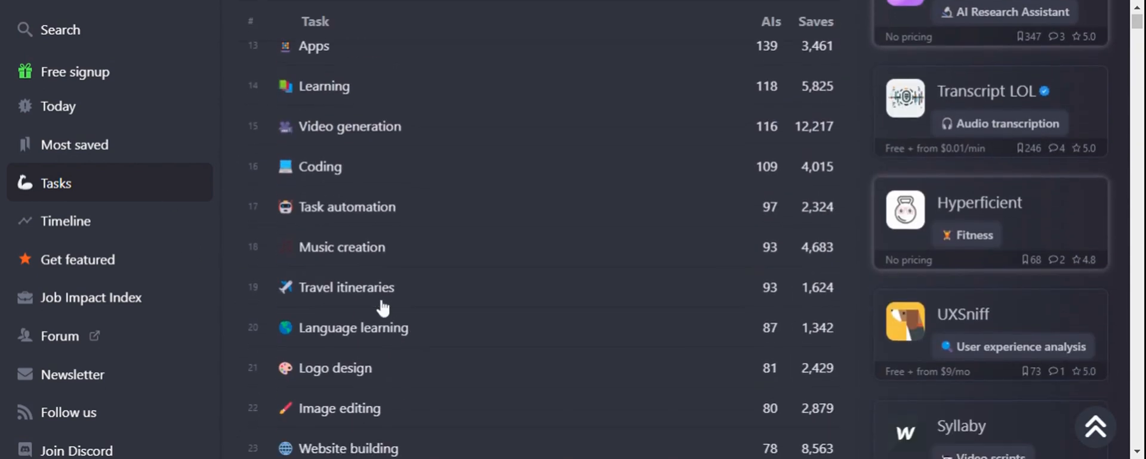
scroll("down", 3)
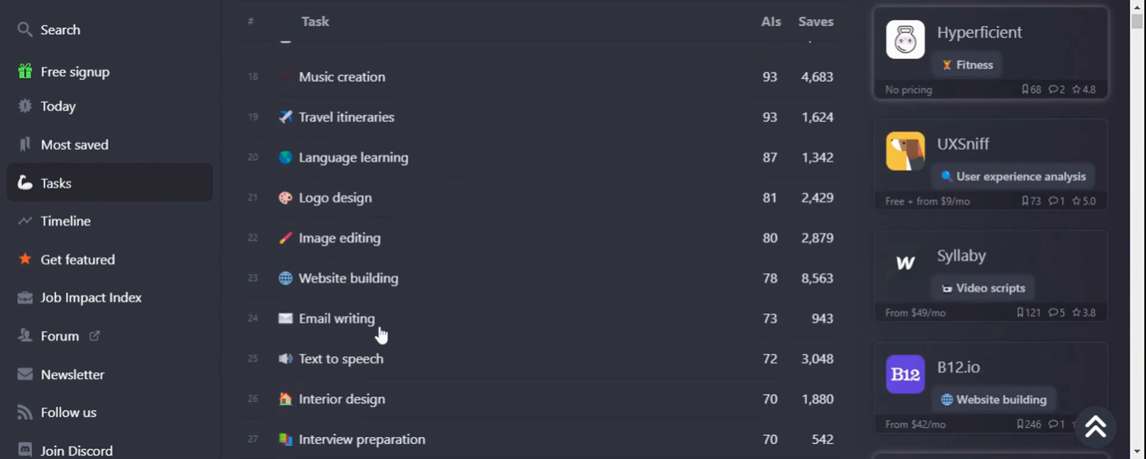
mouse_move(381, 334)
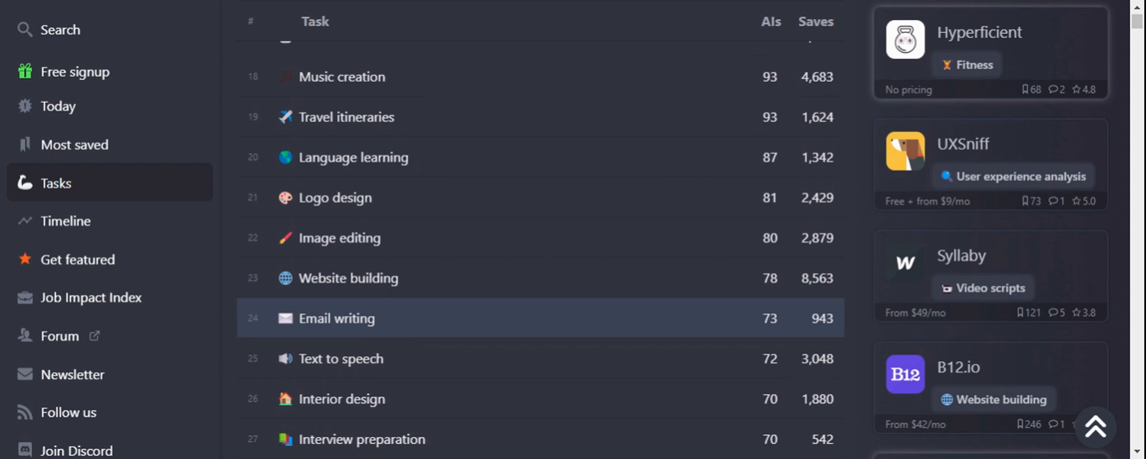
mouse_move(421, 318)
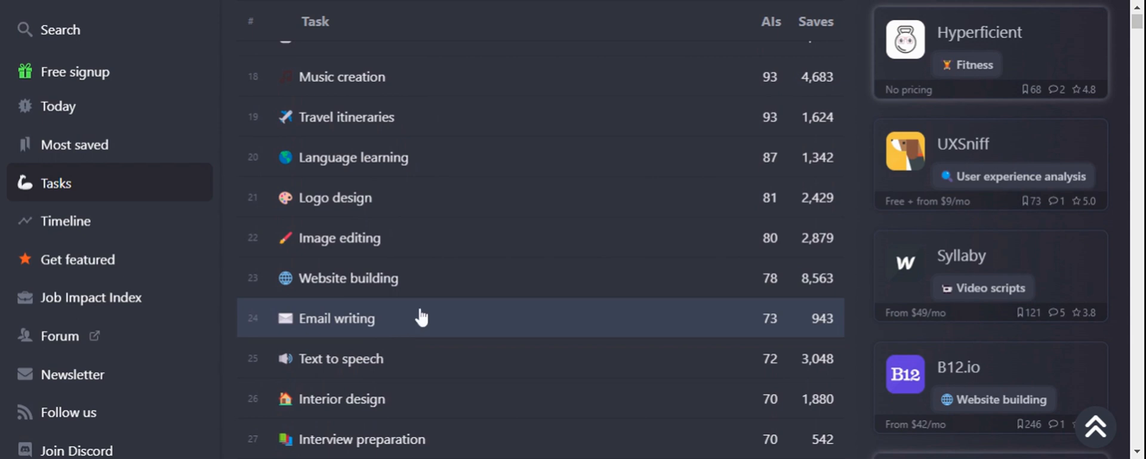